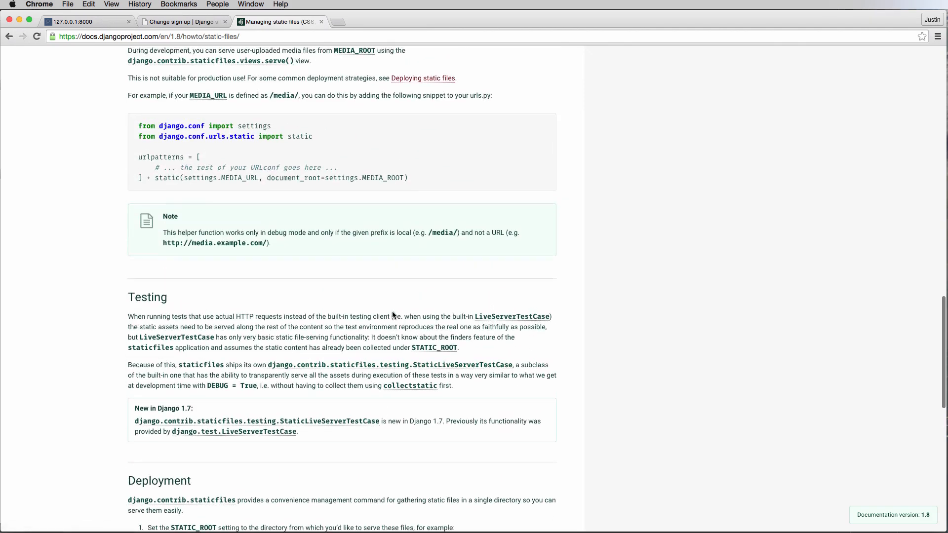
- Scroll the Django static-files guide to the snippet for serving uploaded media files
scroll("up", 3)
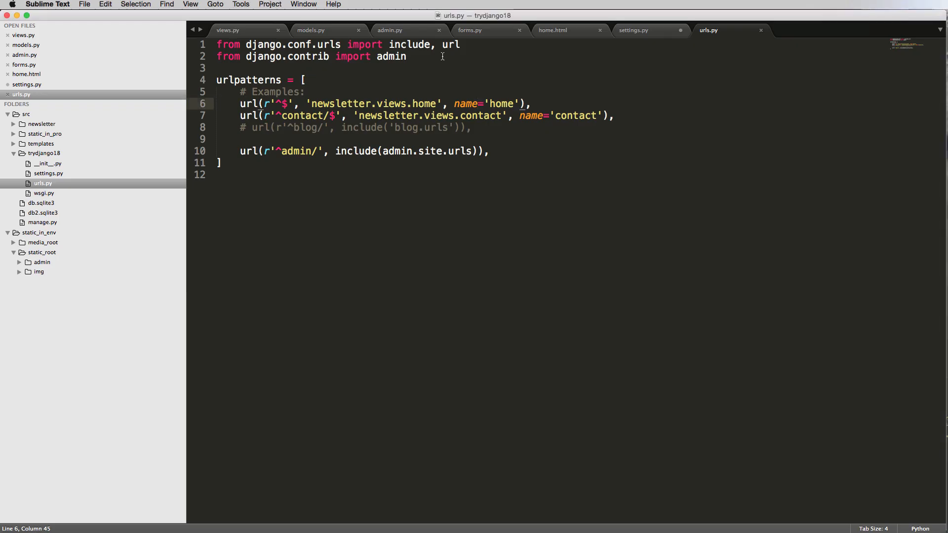
- Add 'from django.conf.urls.static import static' at the top of urls.py
type("from django.conf.urls.static import static")
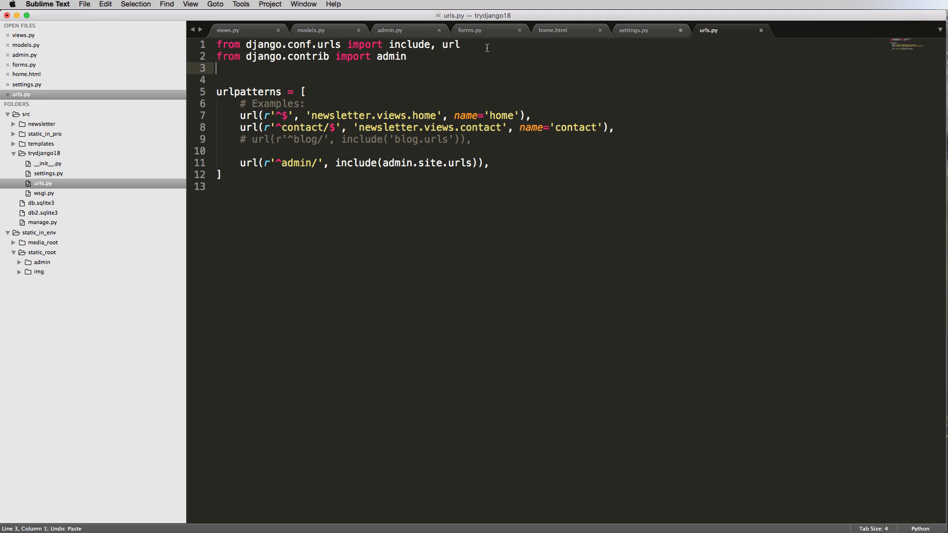
type("from django.conf.urls.static import static")
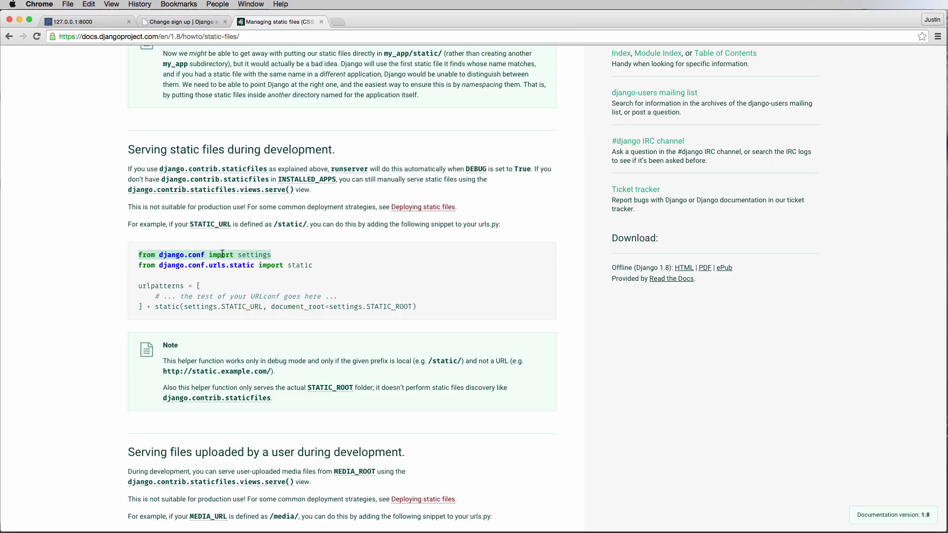
key("cmd+tab")
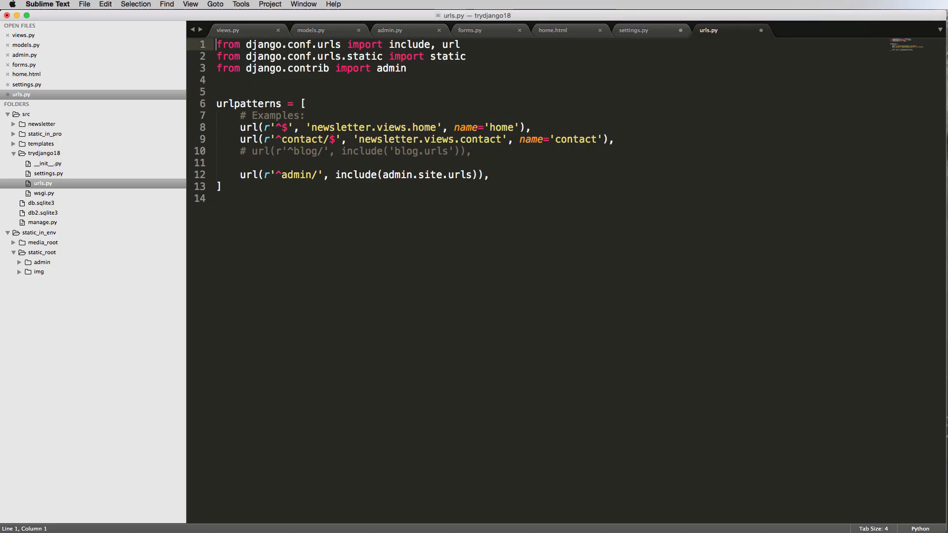
- Add 'from django.conf import settings', glance at settings.py, and return to the docs
type("from django.conf import settings")
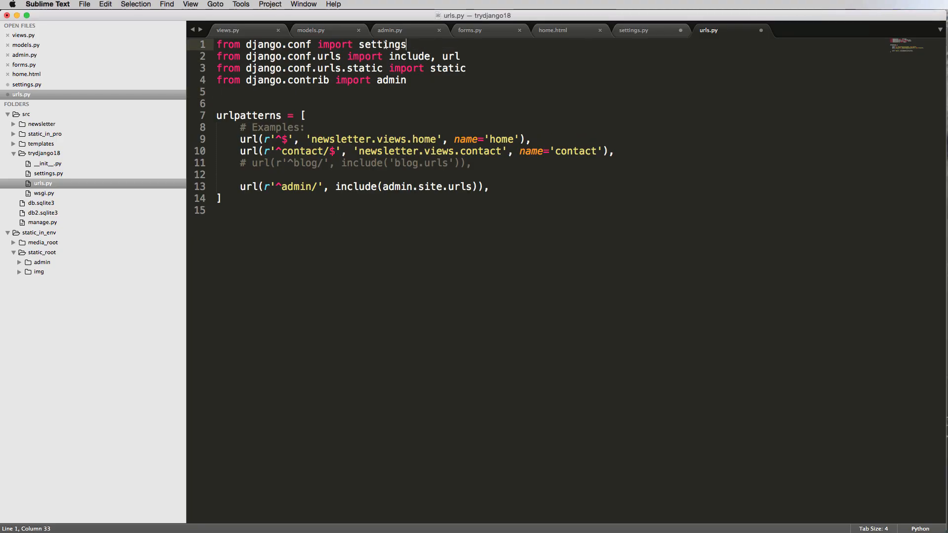
double_click(382, 44)
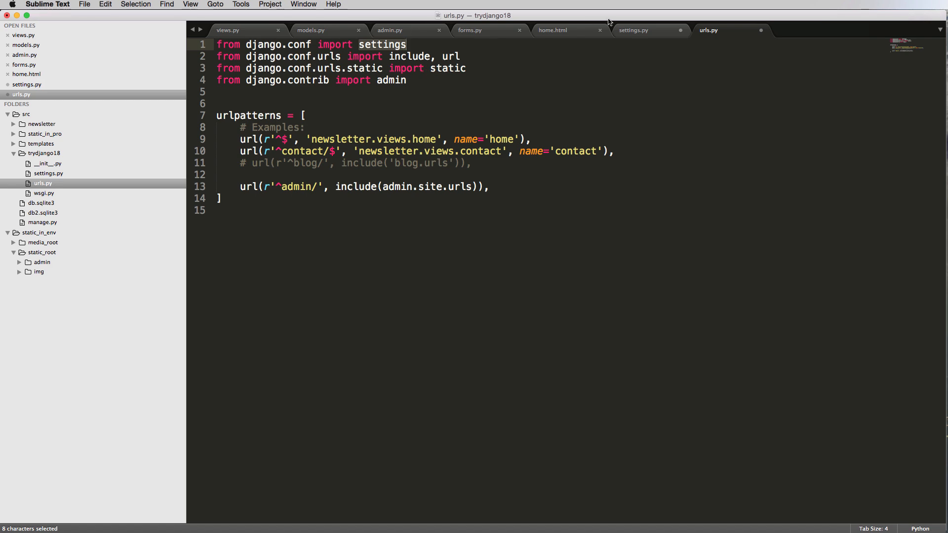
left_click(633, 29)
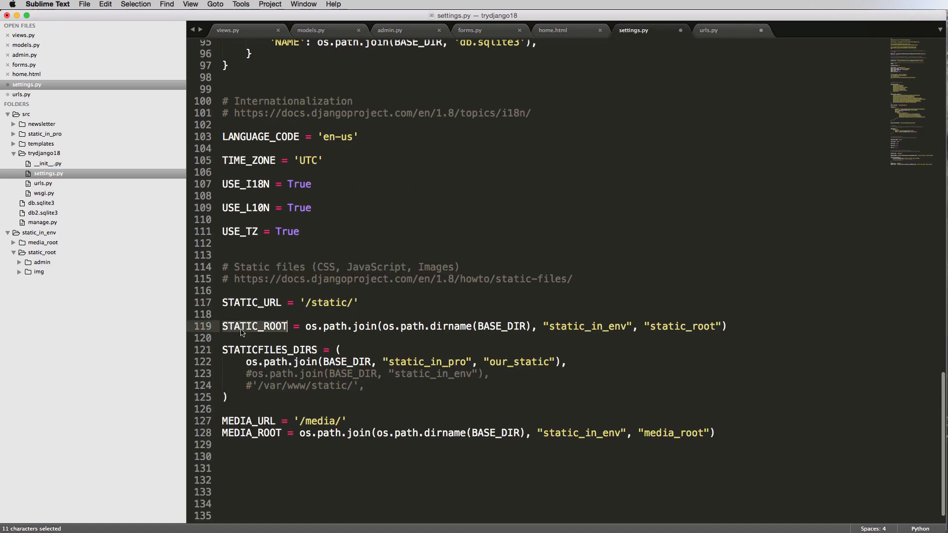
left_click(709, 30)
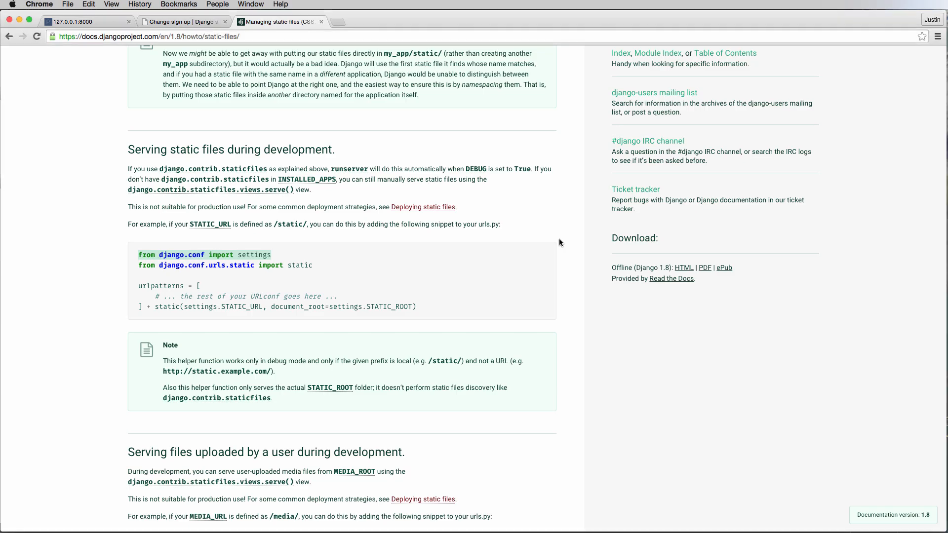
- Scroll the docs to the 'Serving static files during development' snippet
scroll("down", 3)
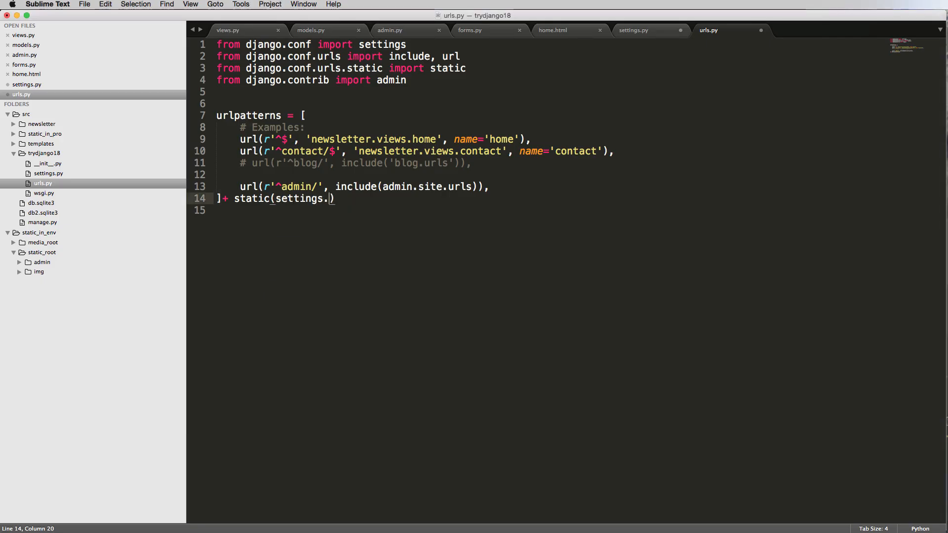
- Append '+ static(settings.STATIC_URL, document_root=settings.STATIC_ROOT)' after the urlpatterns list
type("static")
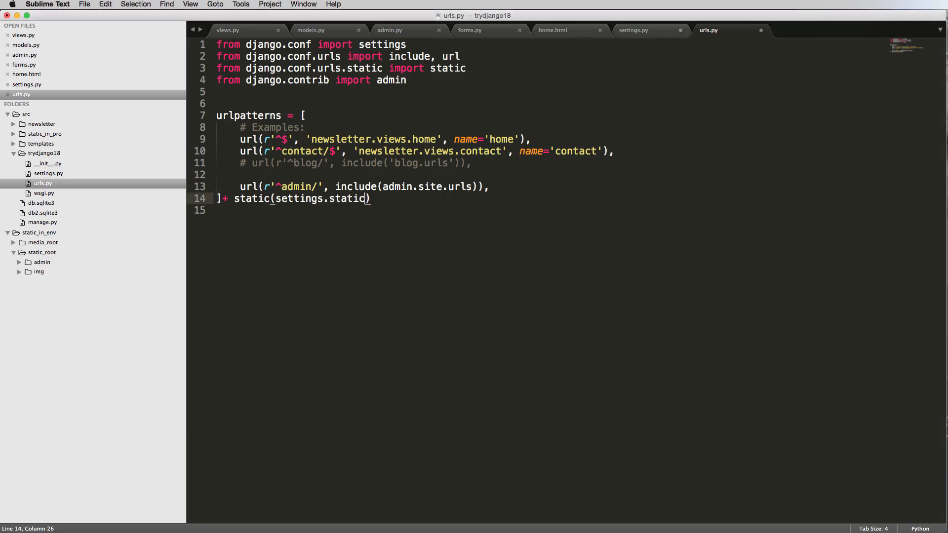
type("TTI")
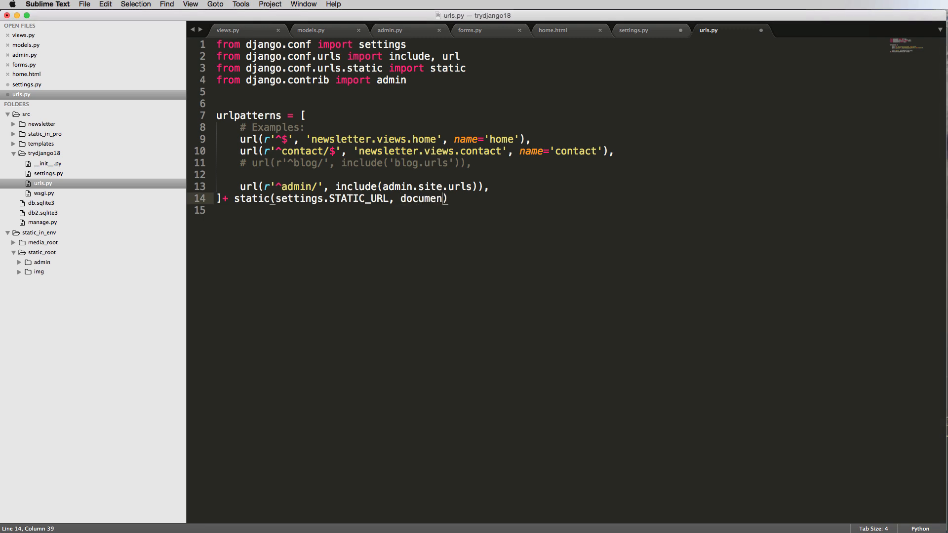
type("t_root=settings.STATIC_ROOT")
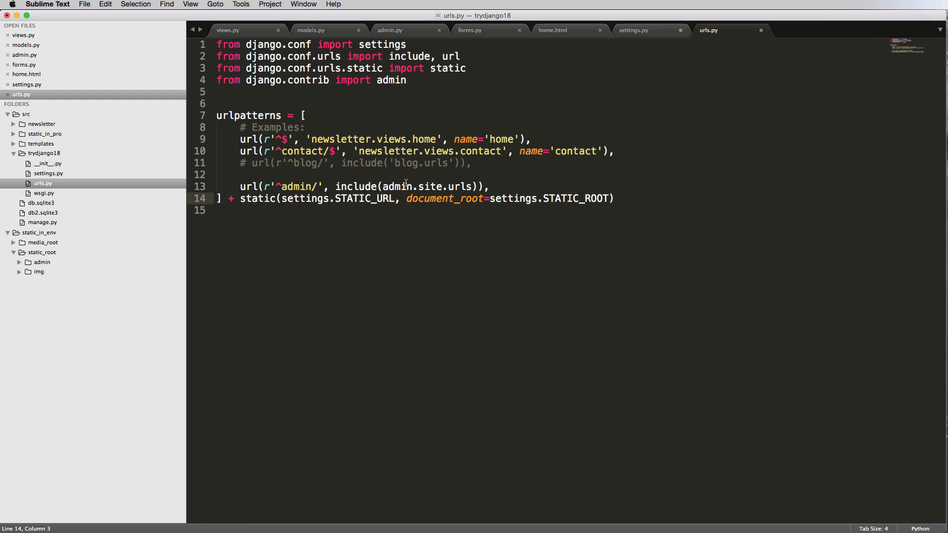
- Check STATIC_URL in settings.py, then add a blank line after urlpatterns in urls.py
left_click(633, 29)
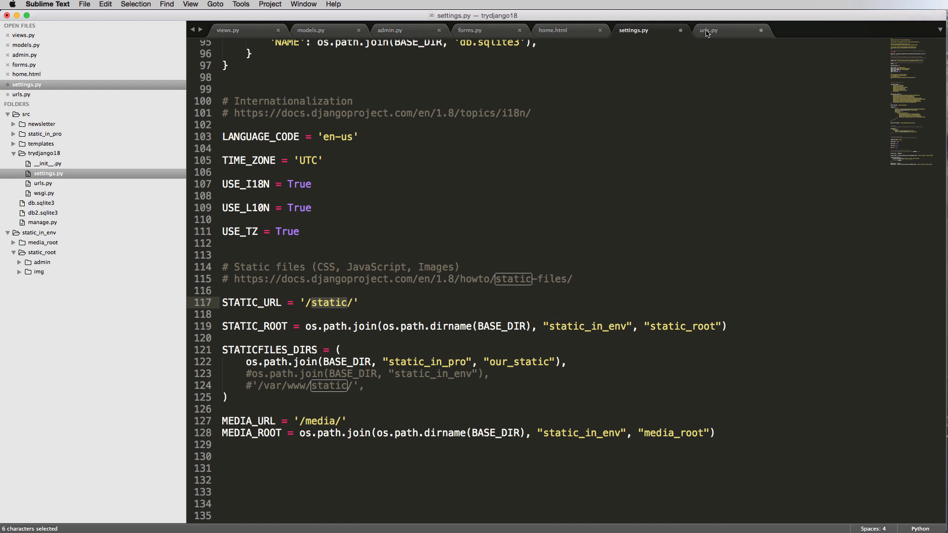
left_click(709, 30)
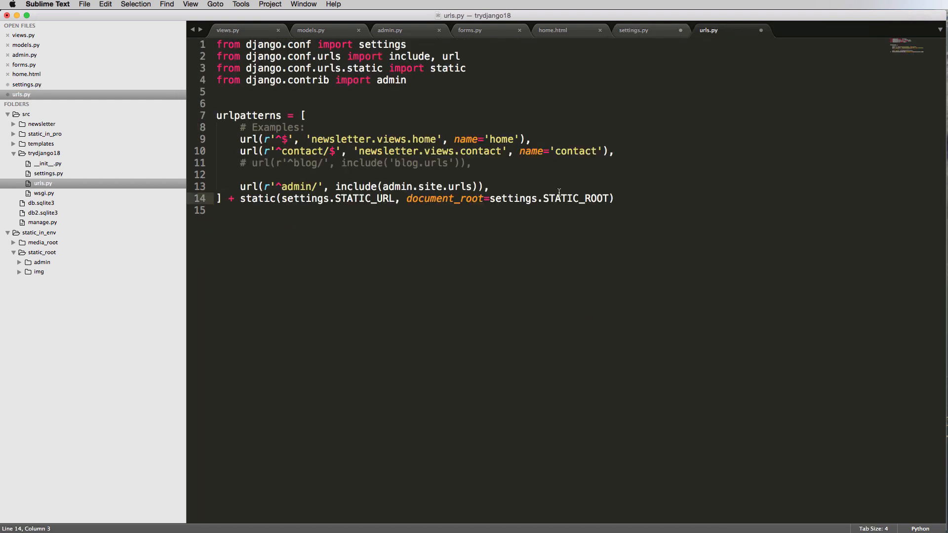
double_click(575, 199)
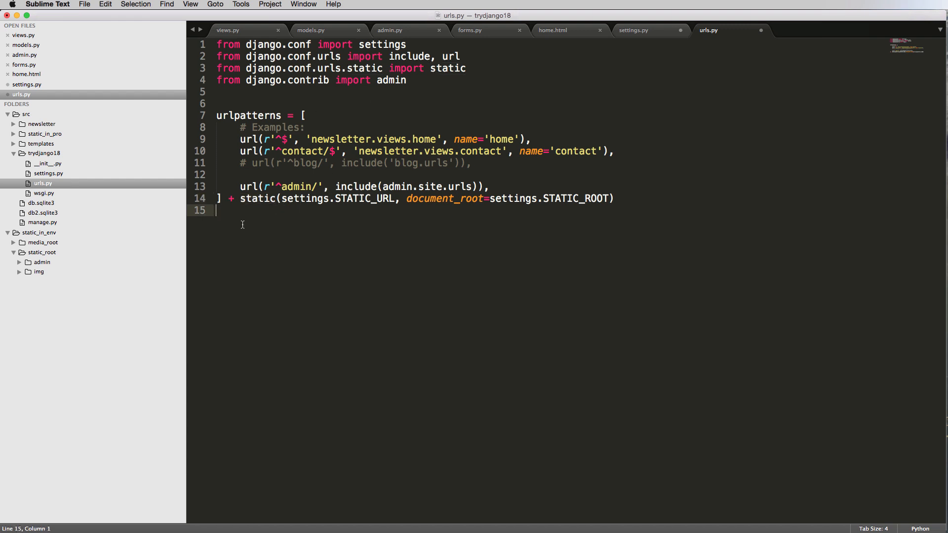
key("enter")
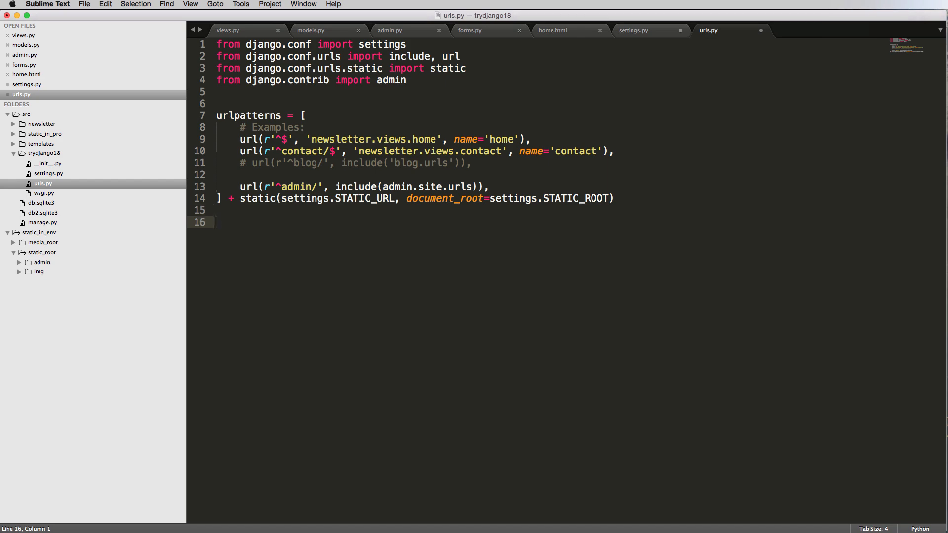
left_click(633, 30)
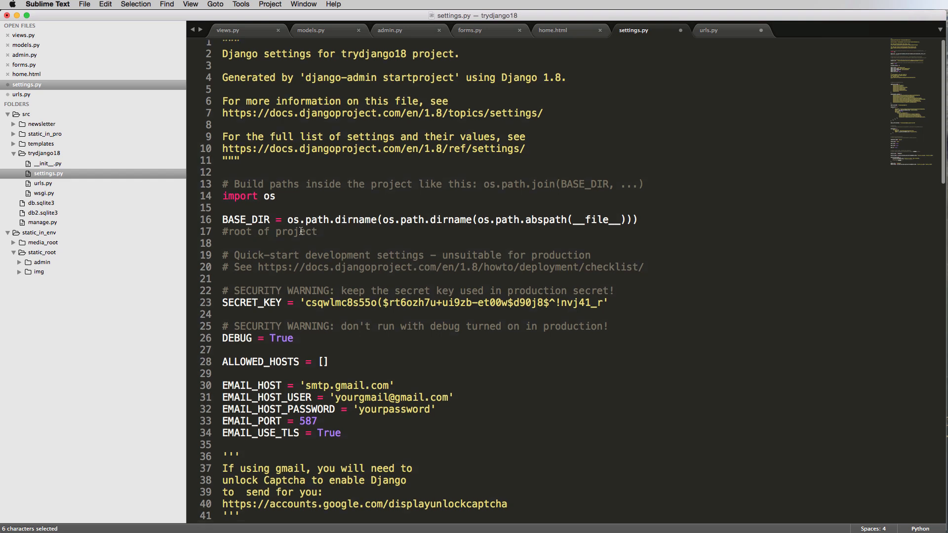
- Scroll settings.py to confirm DEBUG = True, then return to urls.py
scroll("up", 3)
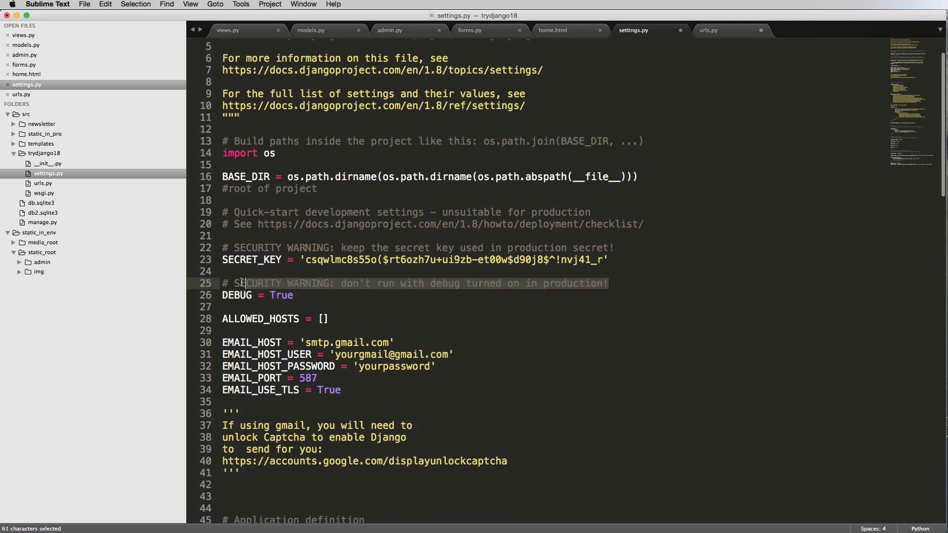
left_click(241, 284)
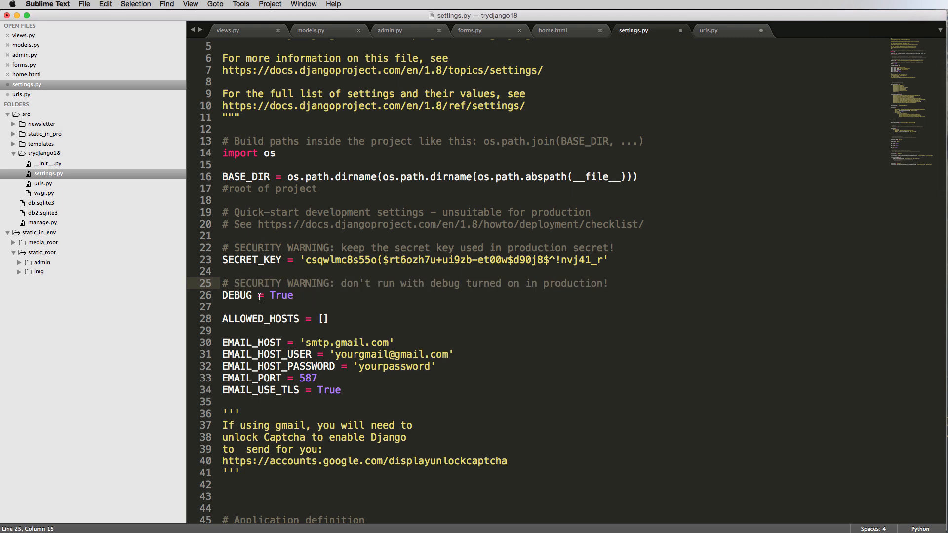
left_click(709, 30)
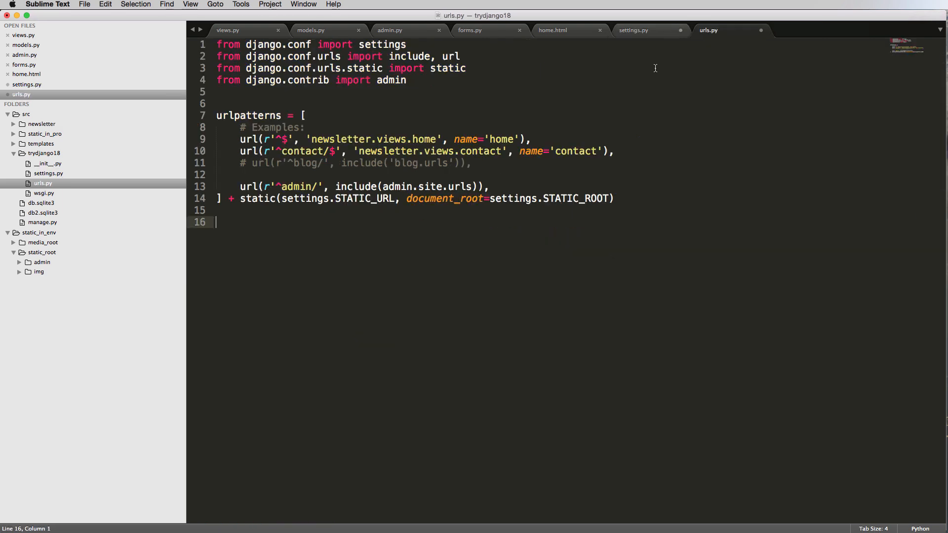
- Put 'urlpatterns += static(...)' inside an 'if settings.DEBUG:' block
type("if")
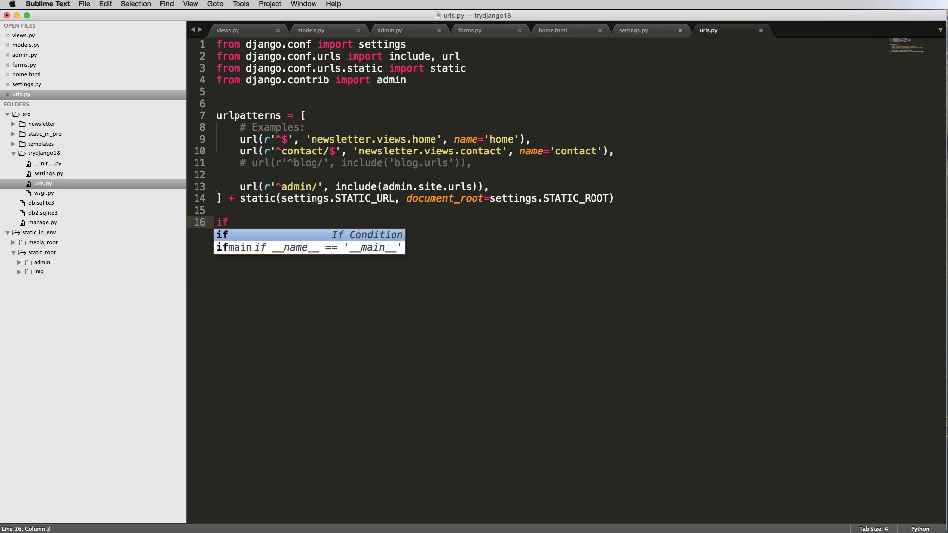
type("settings.DEBUG:")
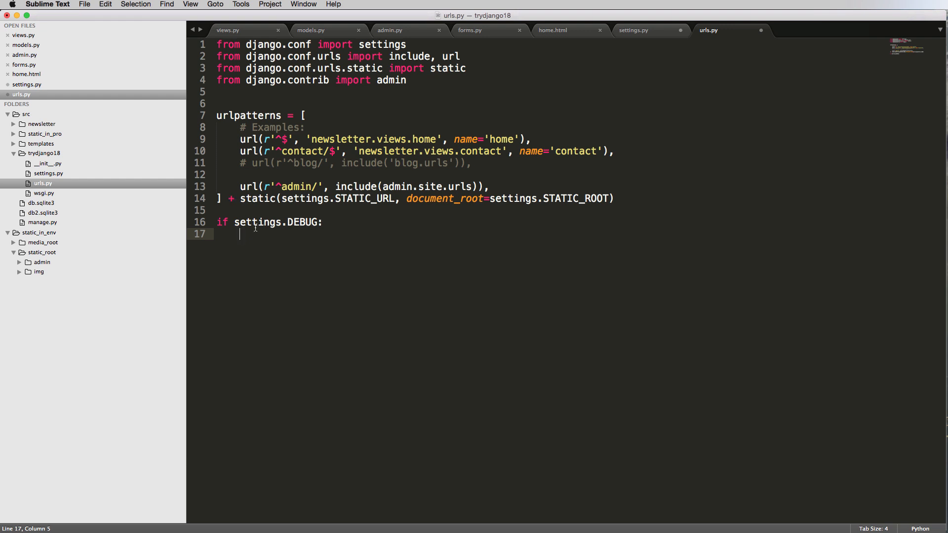
type("urlpatterns += s")
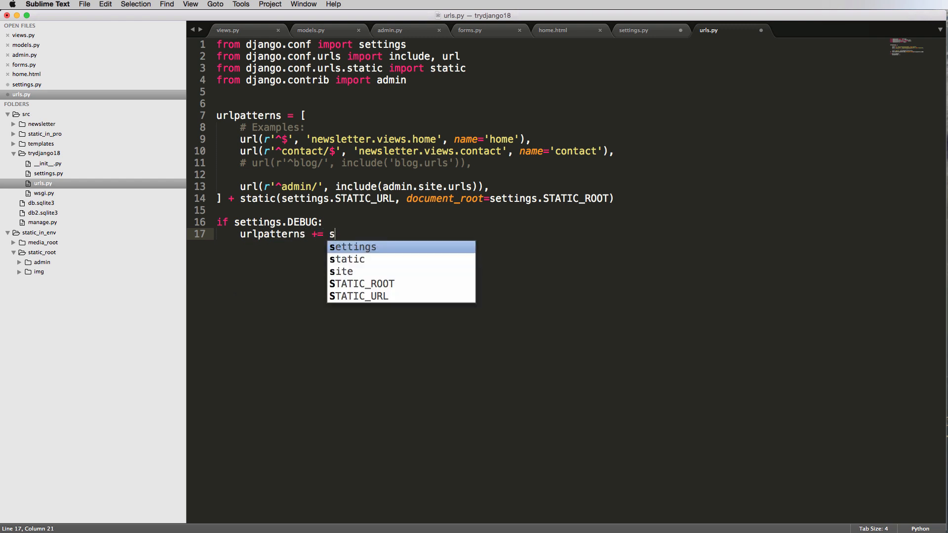
type("ta")
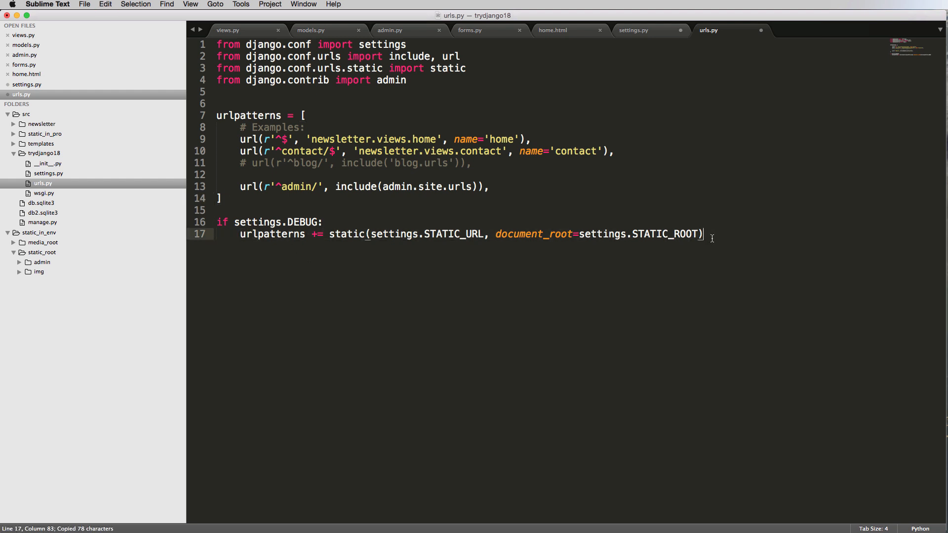
- Duplicate the static line and switch it to MEDIA_URL and MEDIA_ROOT
key("cmd+v")
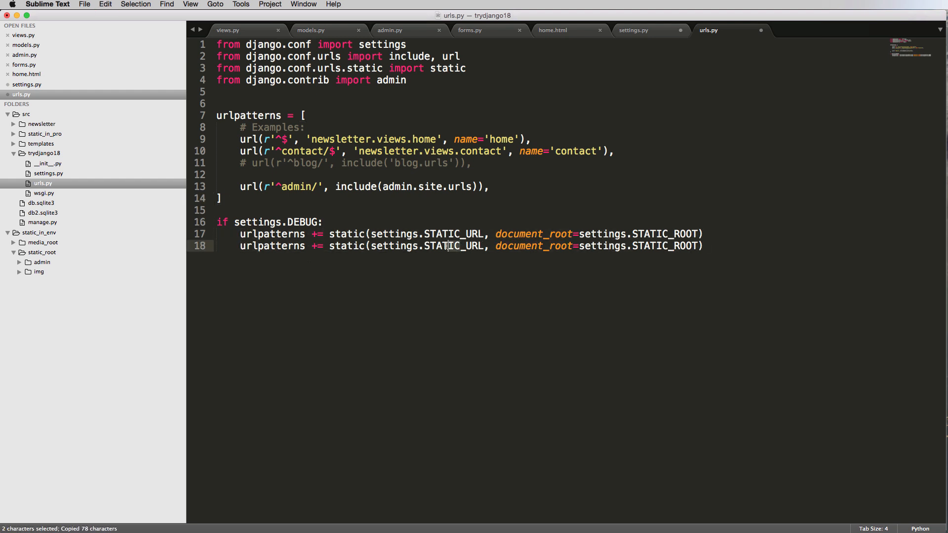
double_click(445, 246)
type("MEDI")
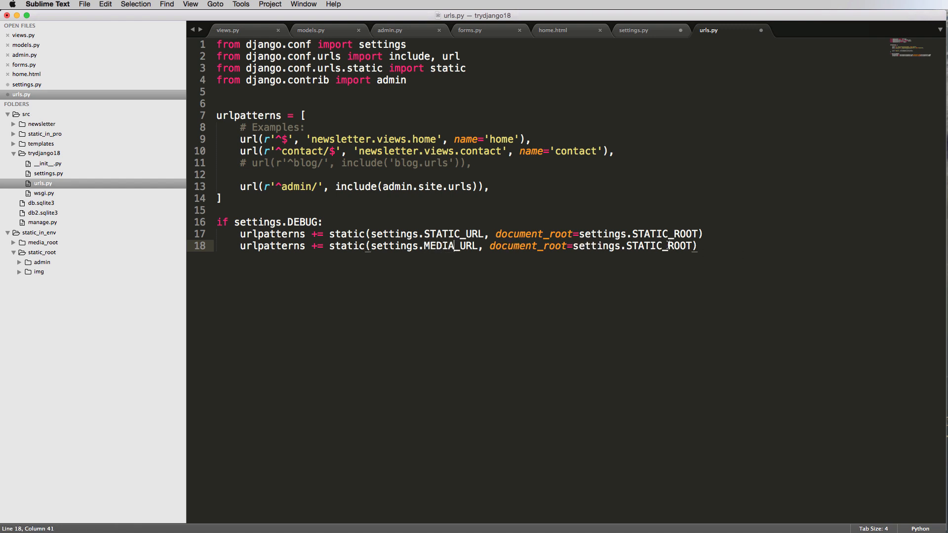
double_click(640, 246)
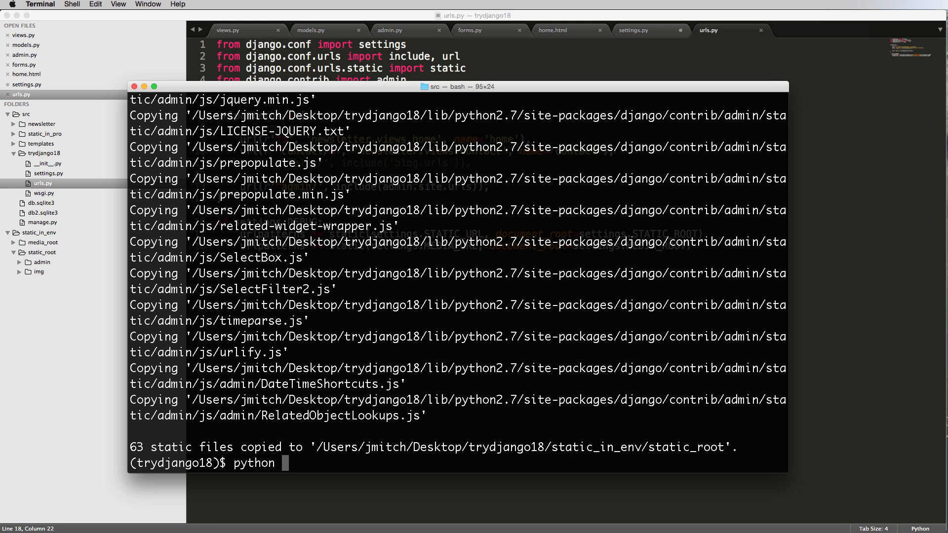
- Run collectstatic, try a misspelled runserver on port 8899, and list the project files
type("manage.py collectst")
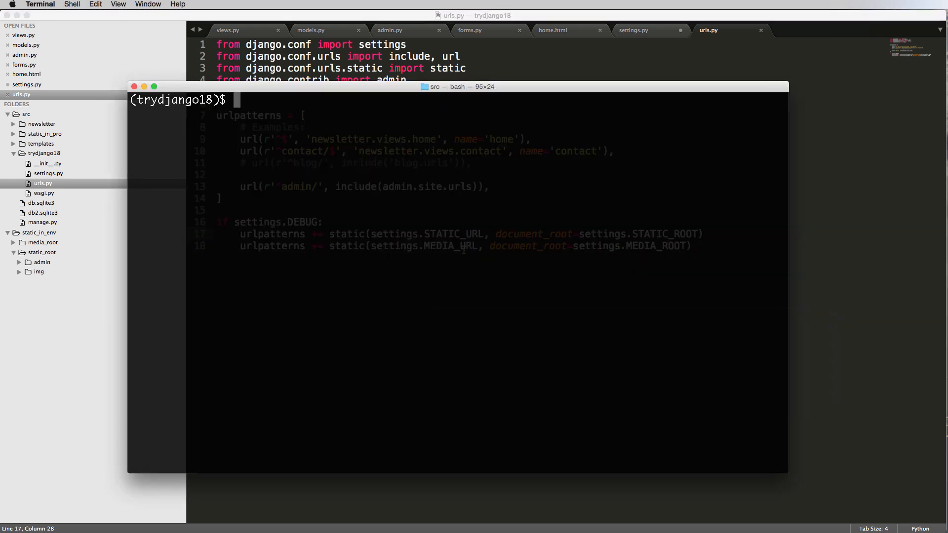
type("python manage.py runsever")
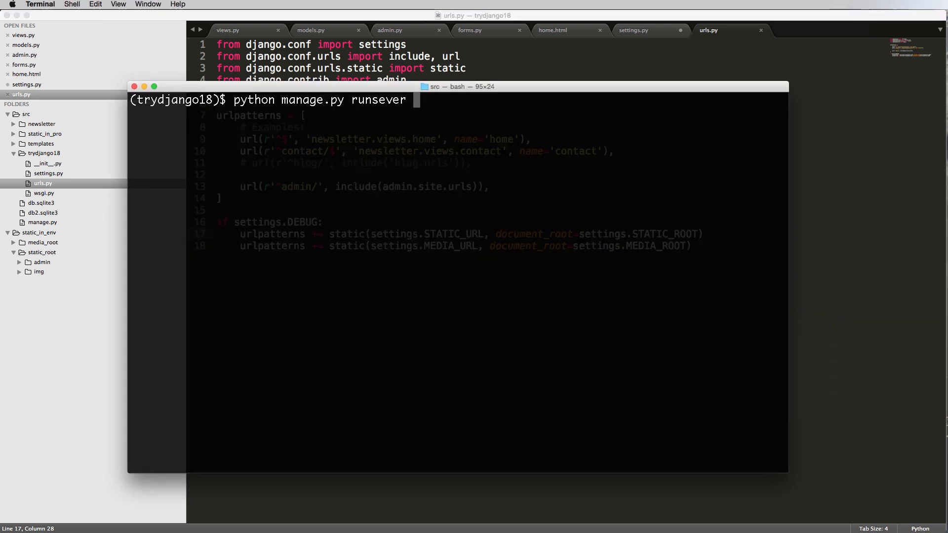
type("8899")
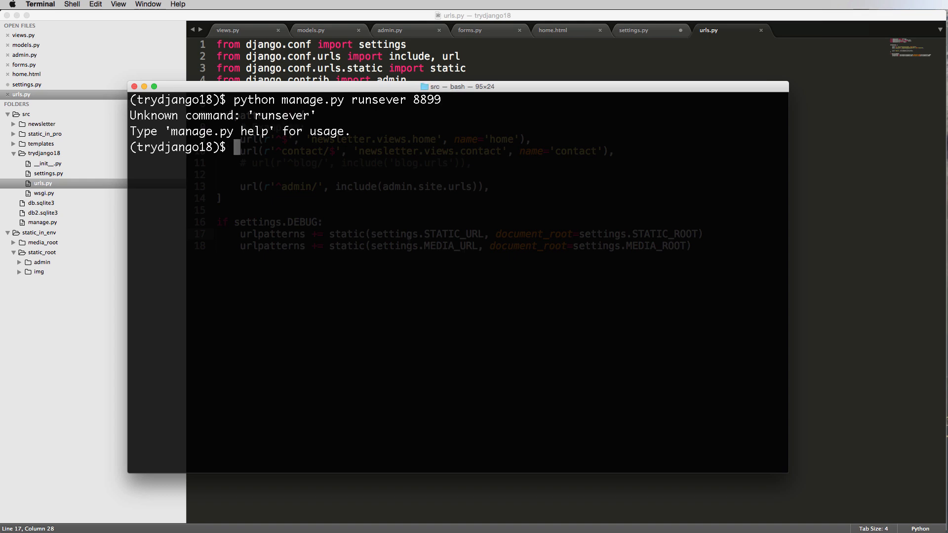
type("ls")
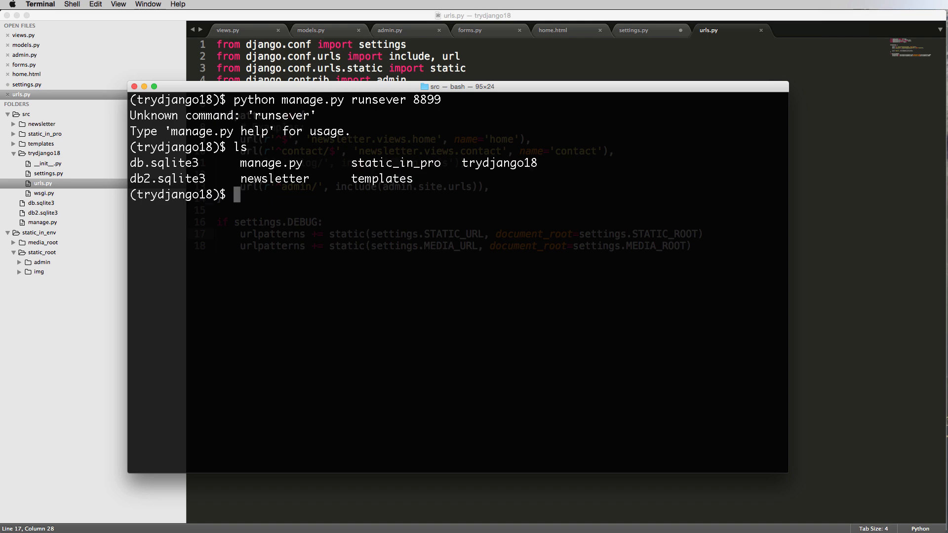
- Start the development server with 'python manage.py runserver 8899'
type("python manage.p")
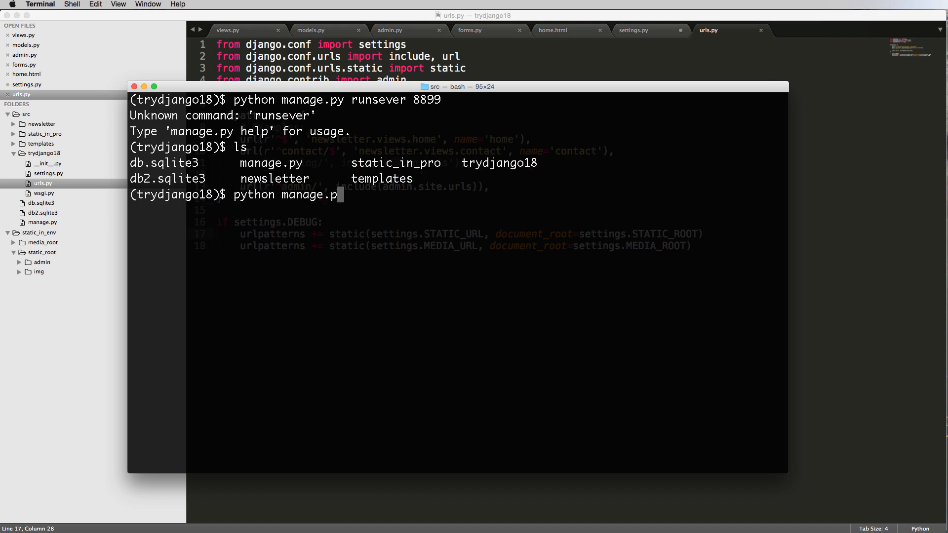
type("runserver")
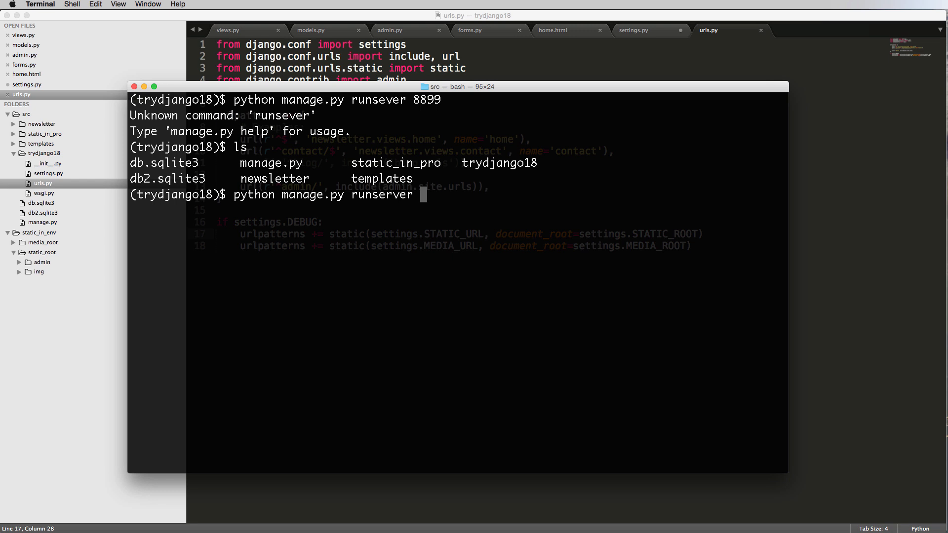
type("8899")
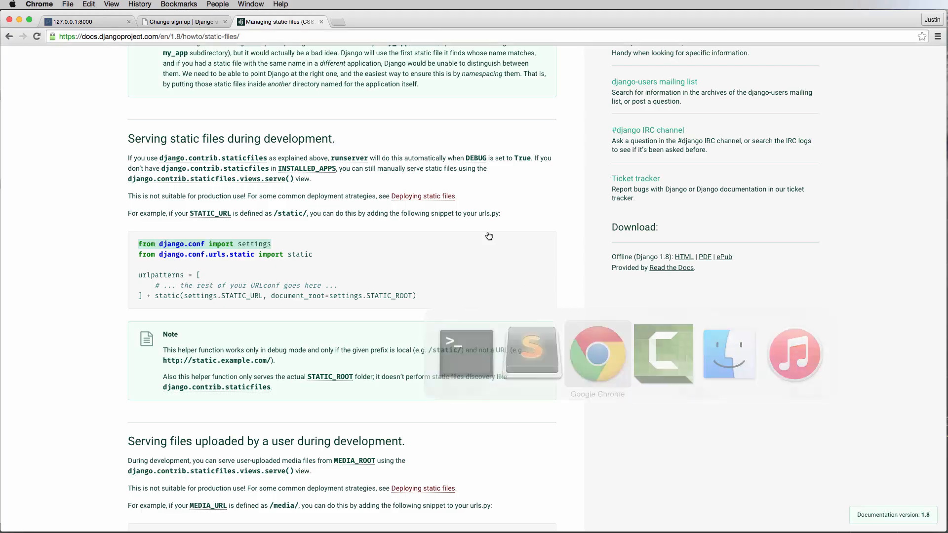
left_click(84, 21)
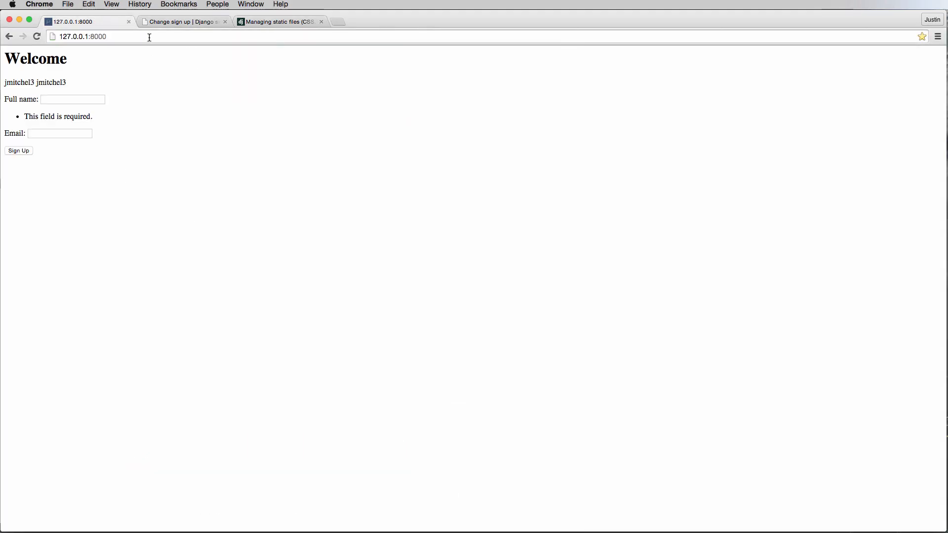
mouse_move(206, 118)
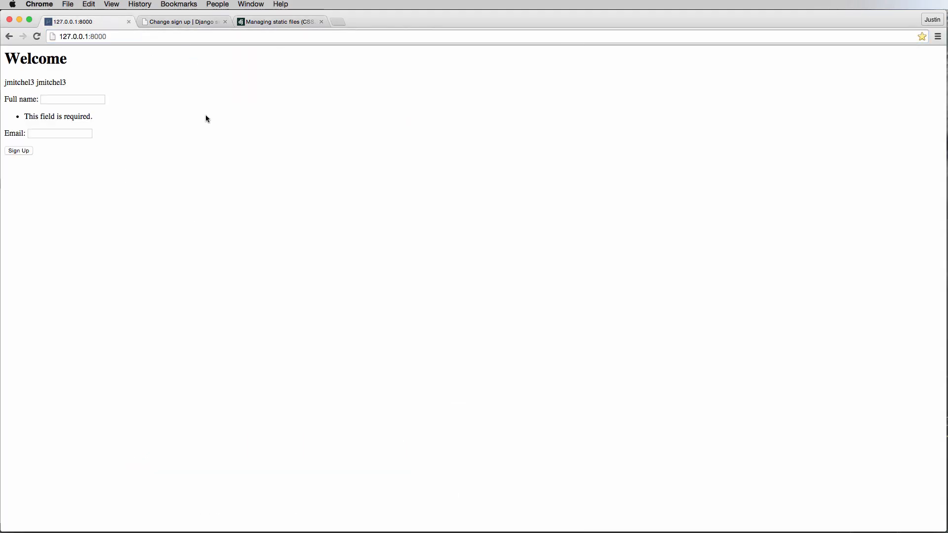
type("http://127.0.0.1:8899/")
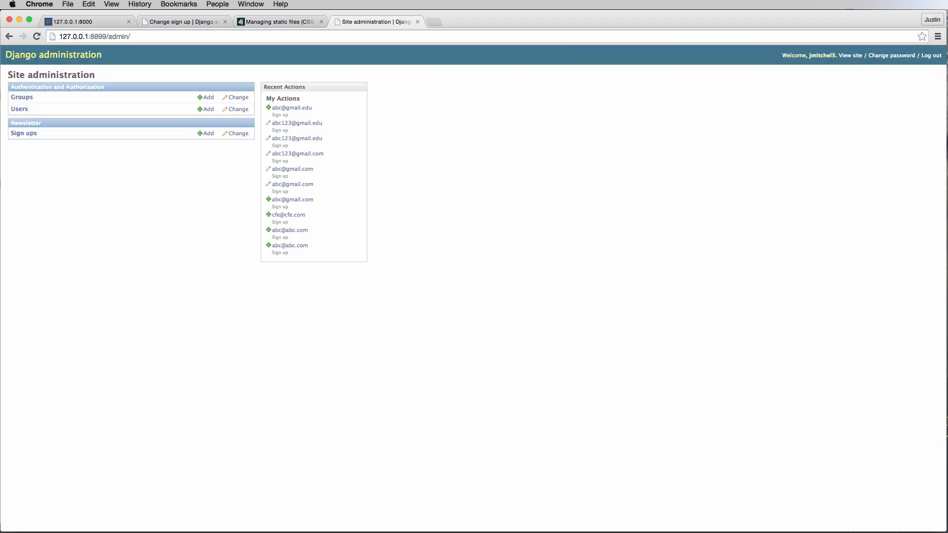
mouse_move(300, 116)
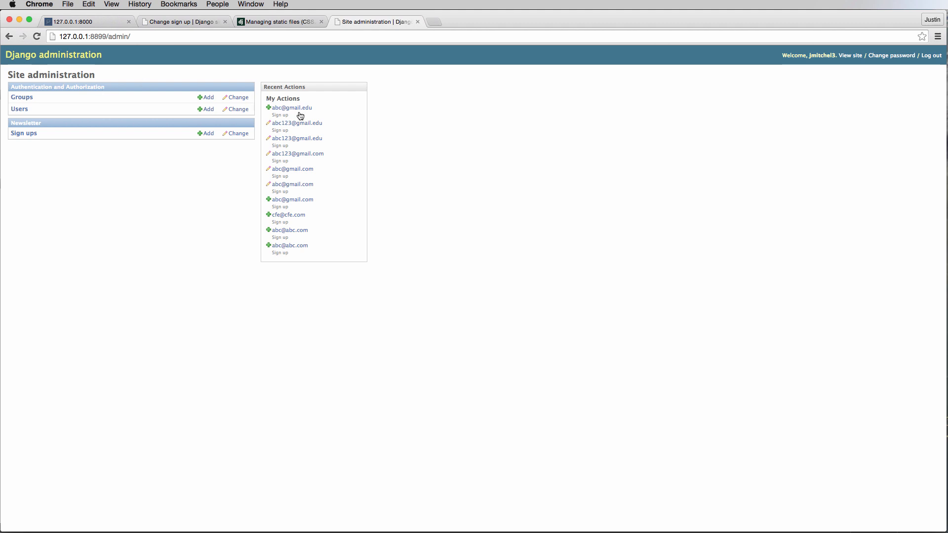
mouse_move(139, 117)
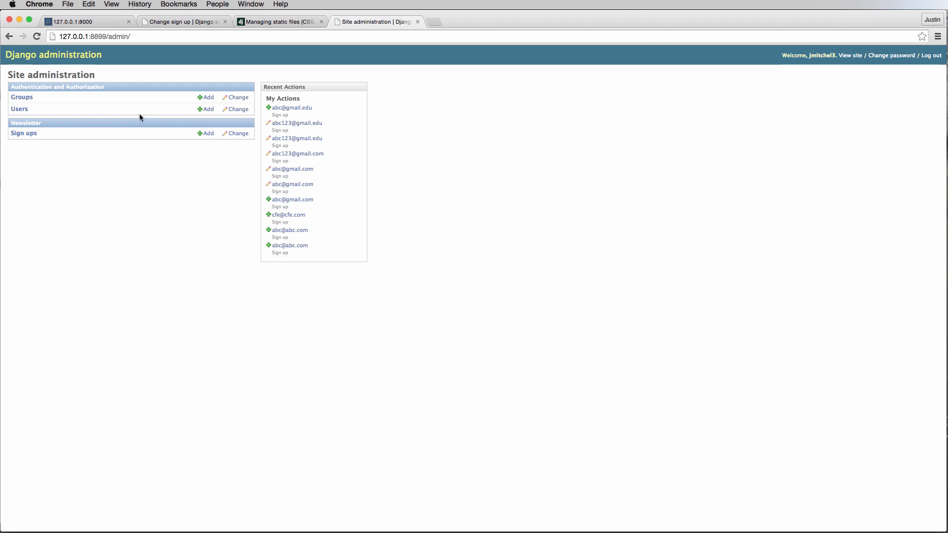
mouse_move(528, 103)
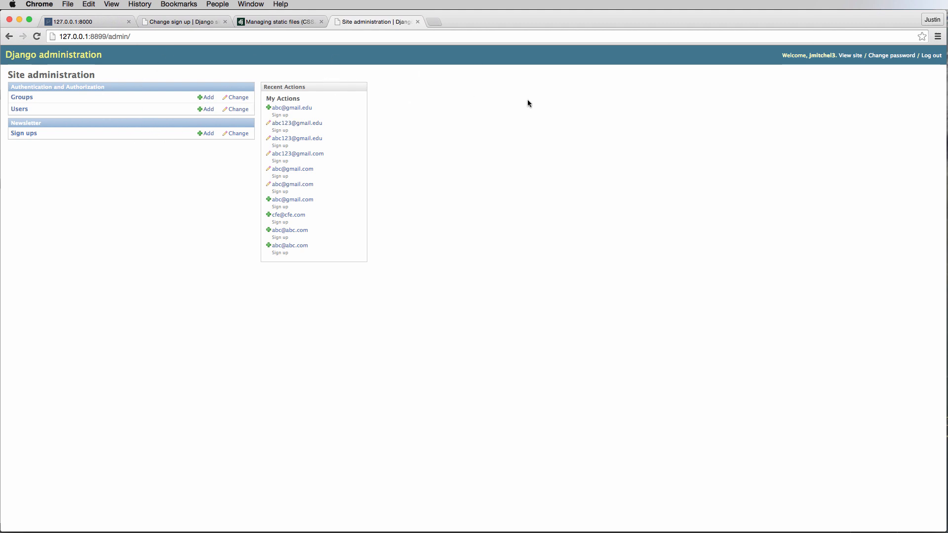
mouse_move(416, 71)
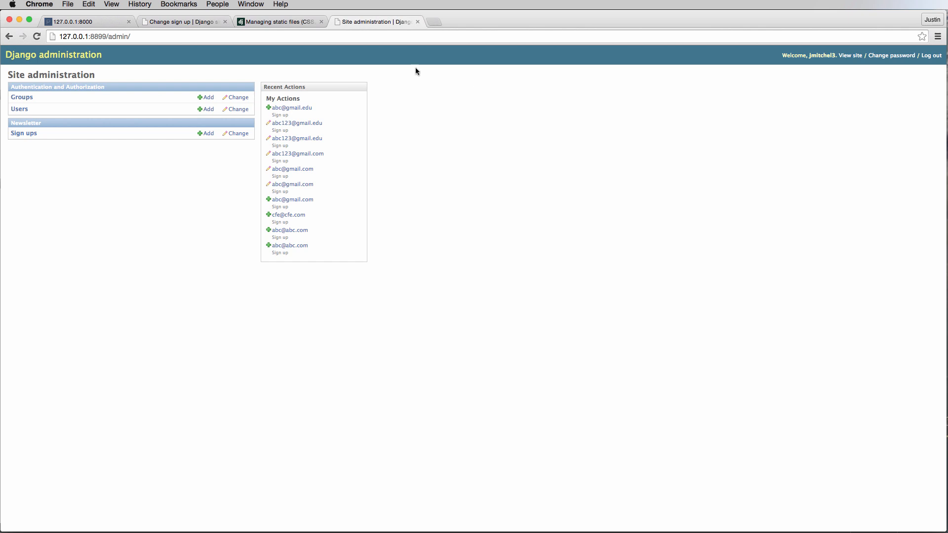
mouse_move(458, 175)
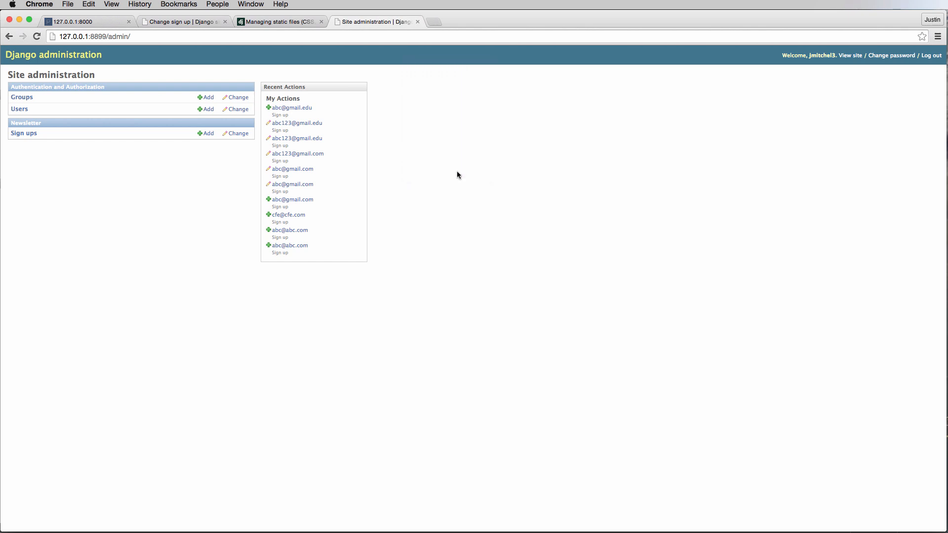
key("F12")
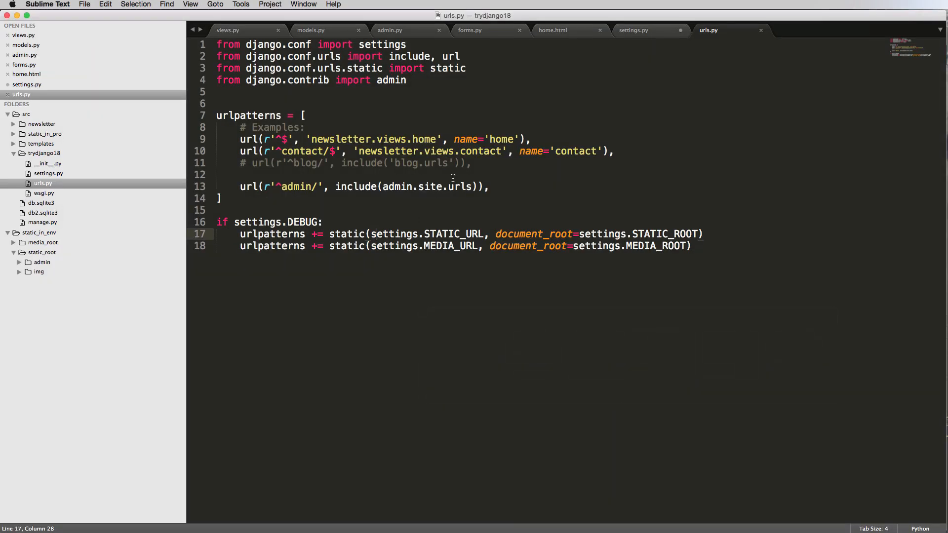
- Return to the admin page in Chrome to inspect its stylesheet links
left_click(633, 29)
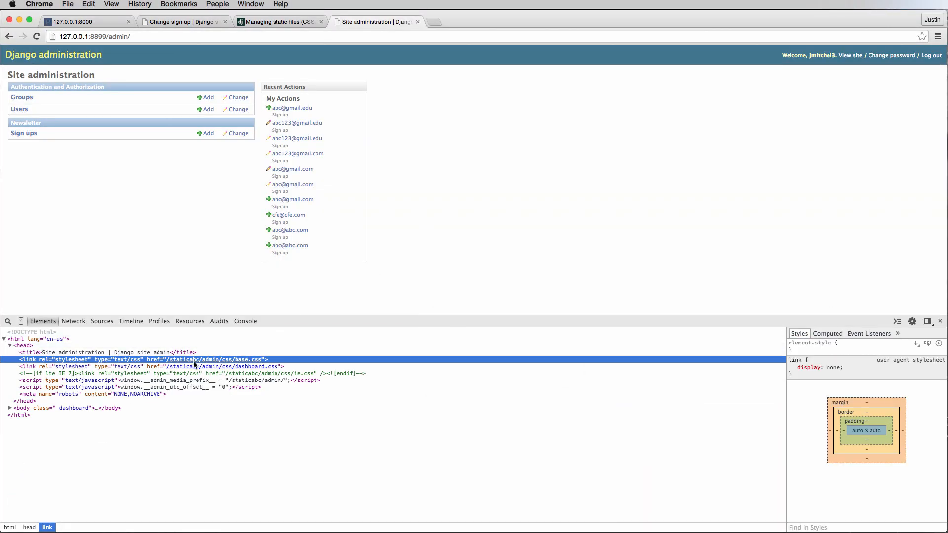
mouse_move(184, 360)
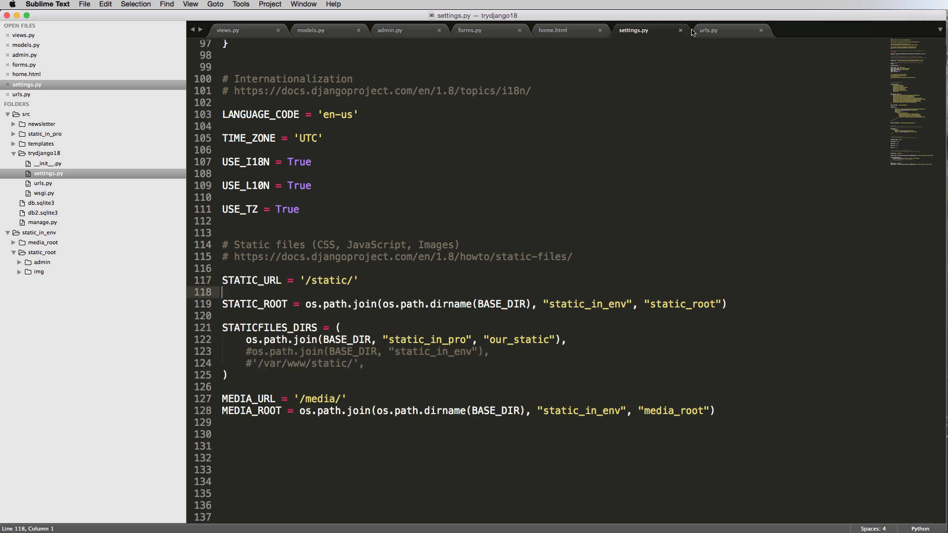
left_click(708, 30)
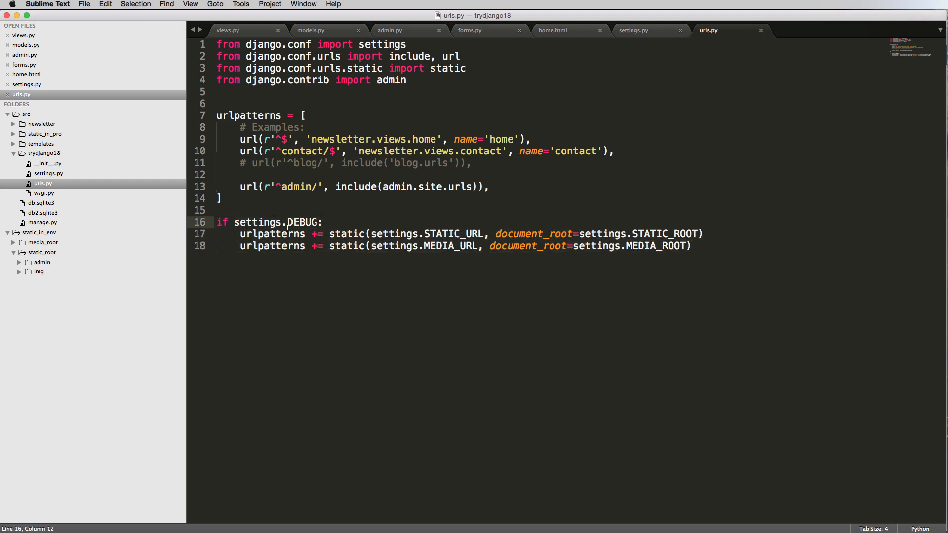
left_click_drag(218, 210, 692, 246)
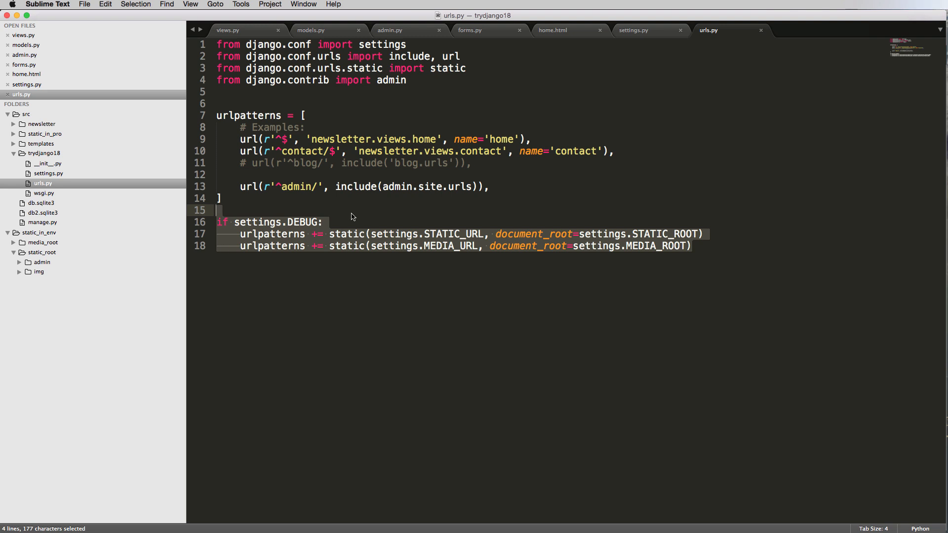
left_click(500, 234)
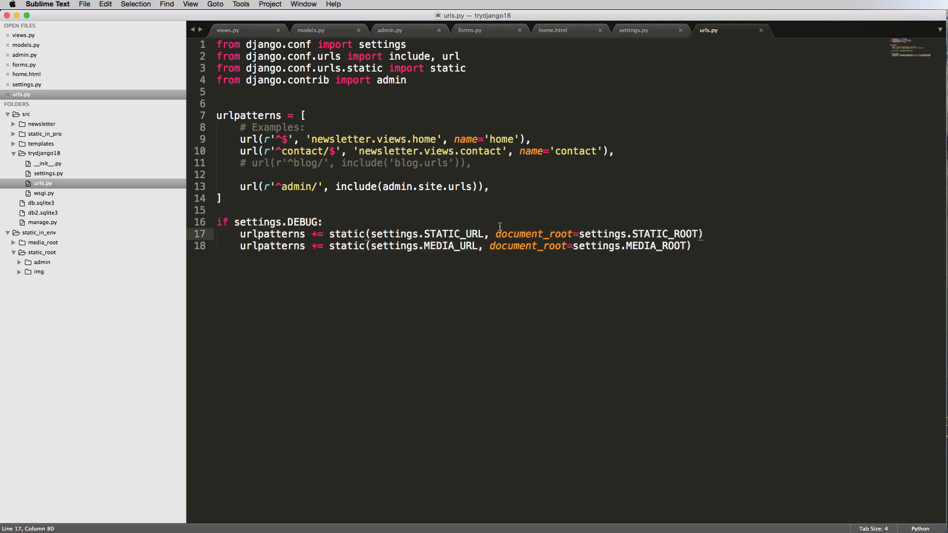
left_click_drag(217, 115, 220, 199)
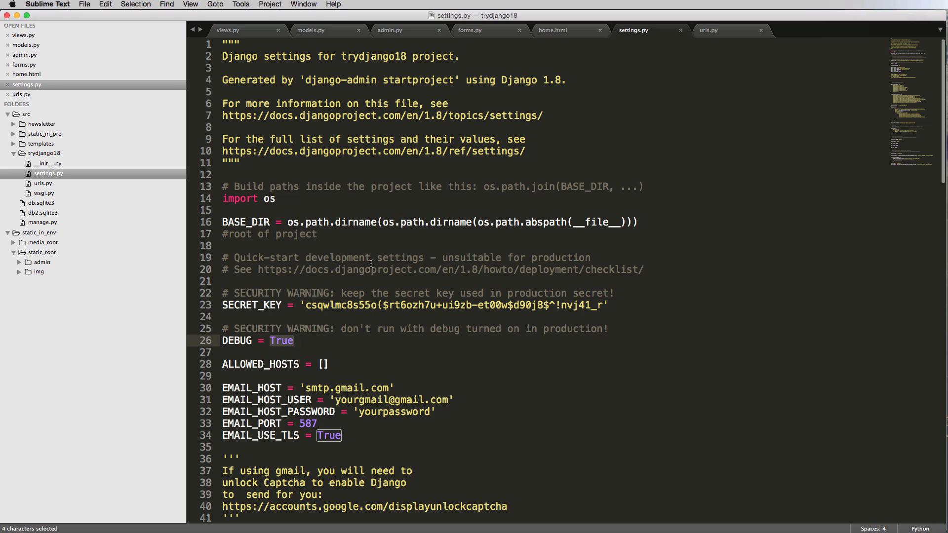
- Review urls.py, then switch to the 127.0.0.1:8000 Welcome sign-up page in Chrome
left_click(709, 30)
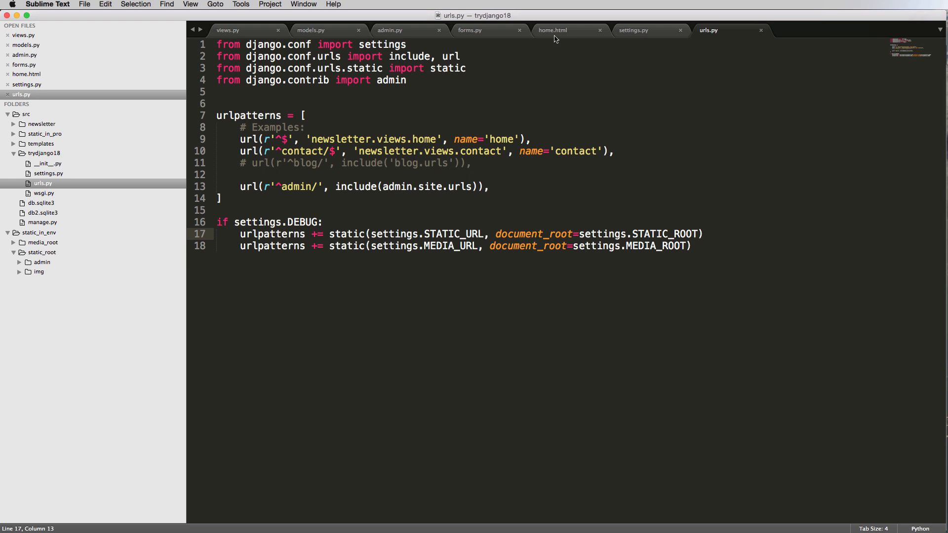
left_click(552, 29)
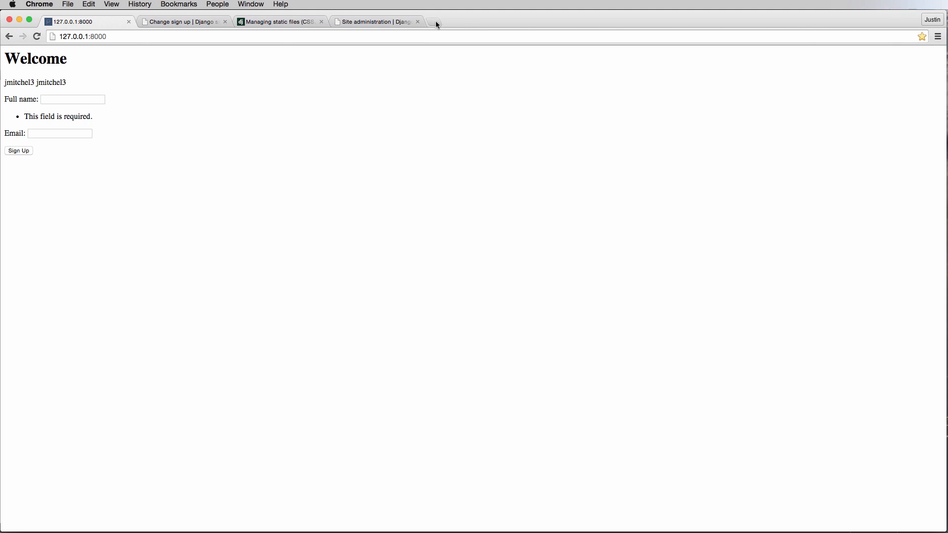
- Start a new Chrome tab for visiting getbootstrap.com
left_click(436, 24)
type("getbootstrap.com")
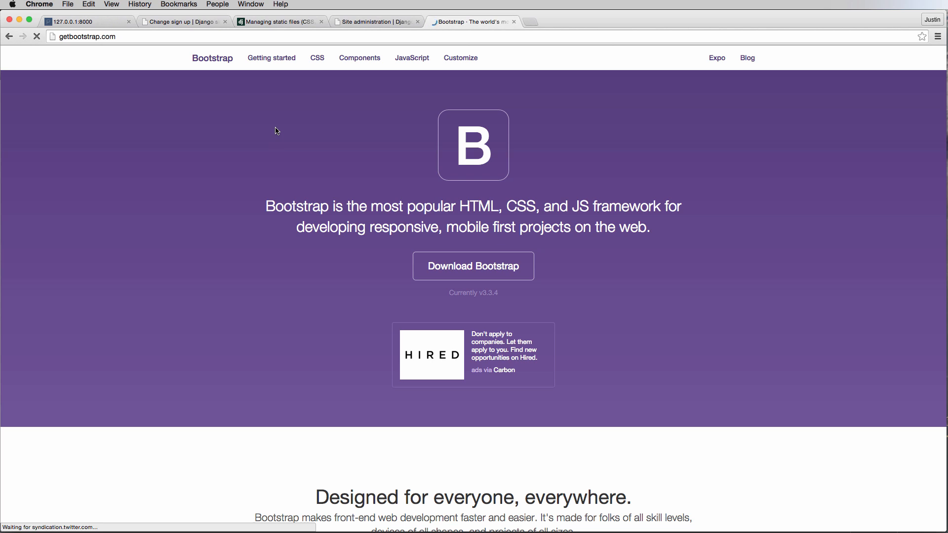
mouse_move(292, 148)
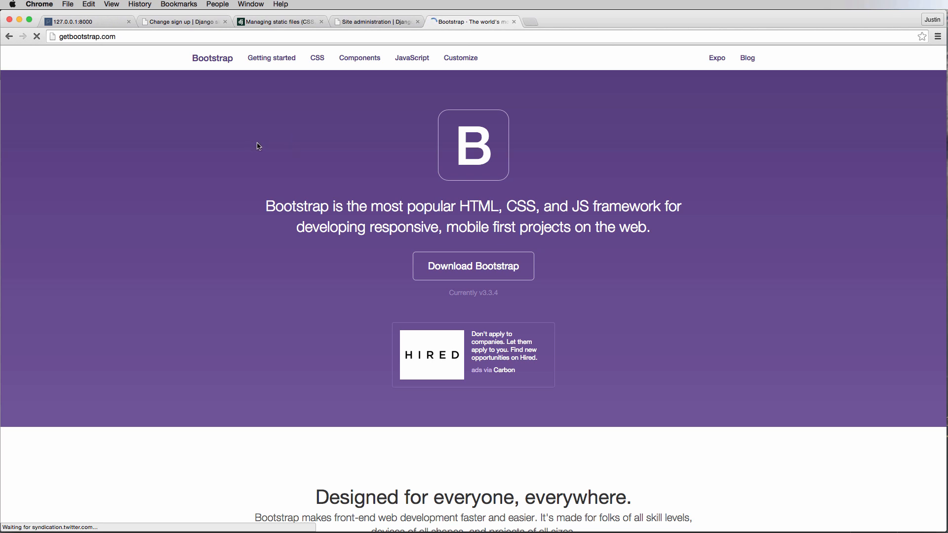
mouse_move(303, 168)
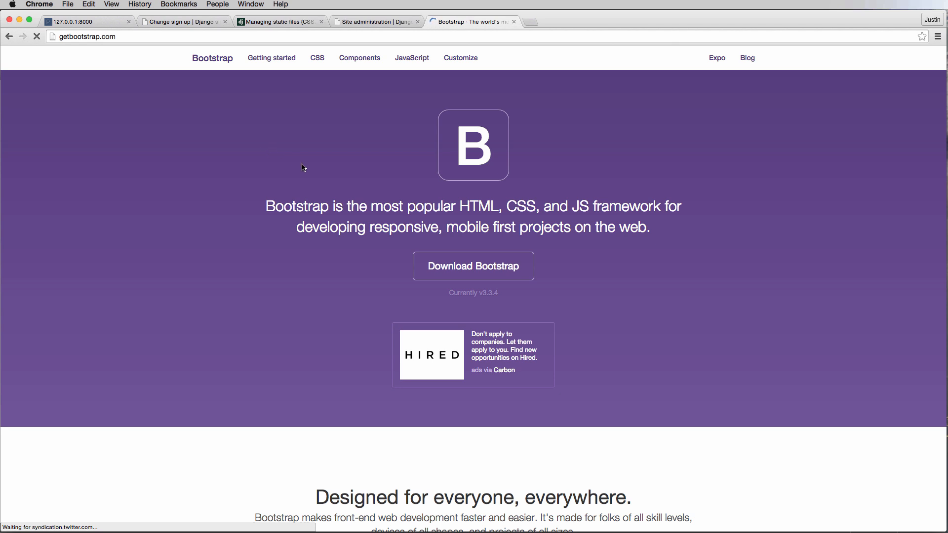